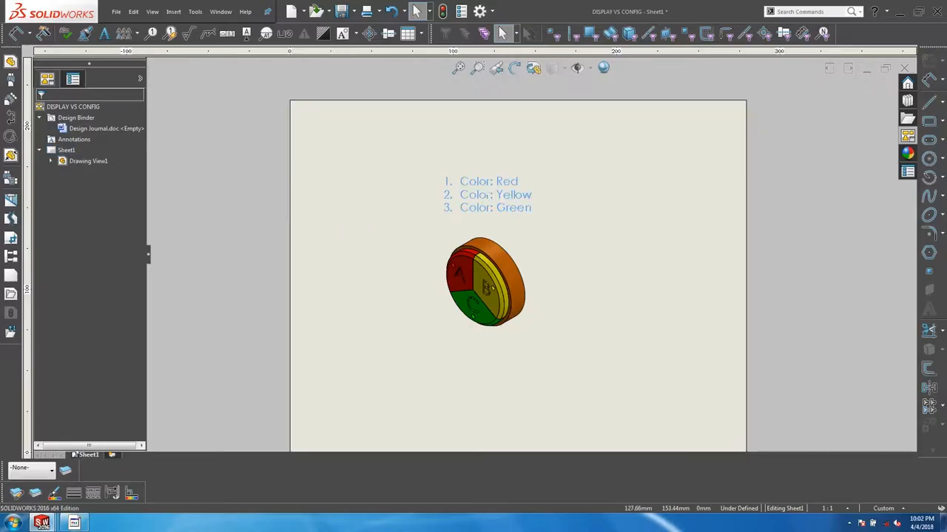
Edit the Red/Yellow/Green note and give number 1 a circular border in the flag note bank
{"action": "double_click", "coordinate": [488, 195]}
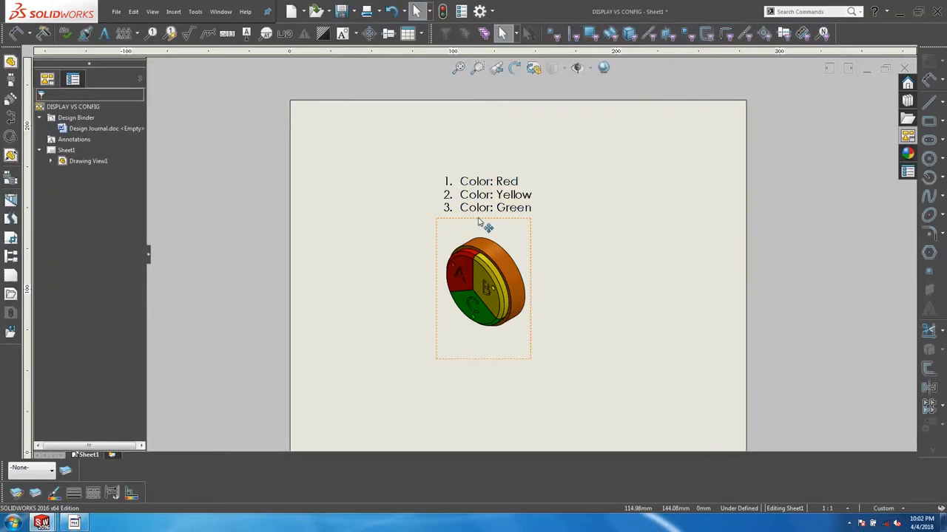
{"action": "left_click", "coordinate": [488, 195]}
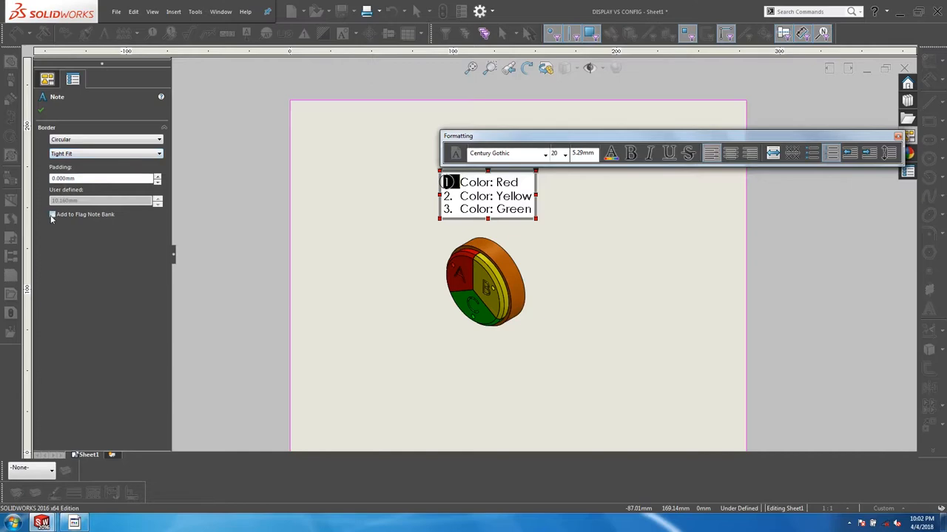
Give numbers 2 and 3 circular borders added to the flag note bank
{"action": "left_click", "coordinate": [54, 214]}
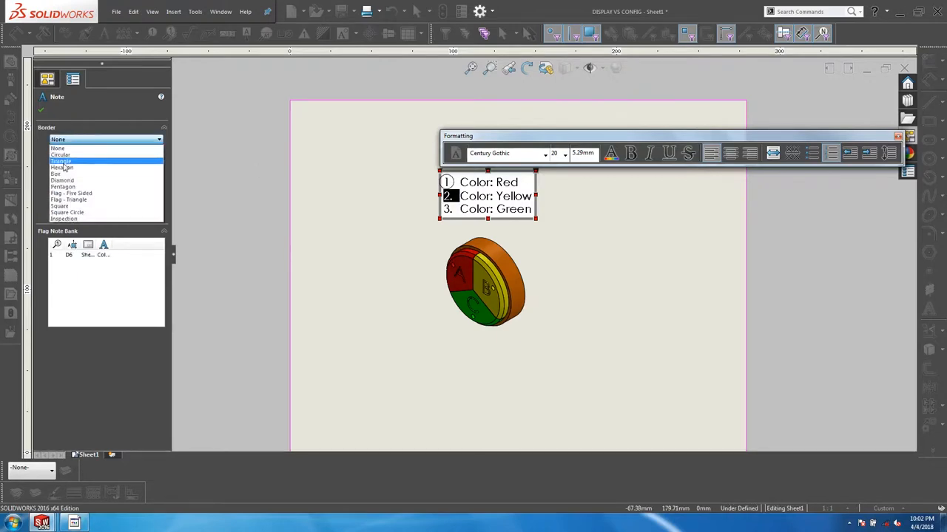
{"action": "left_click", "coordinate": [62, 161]}
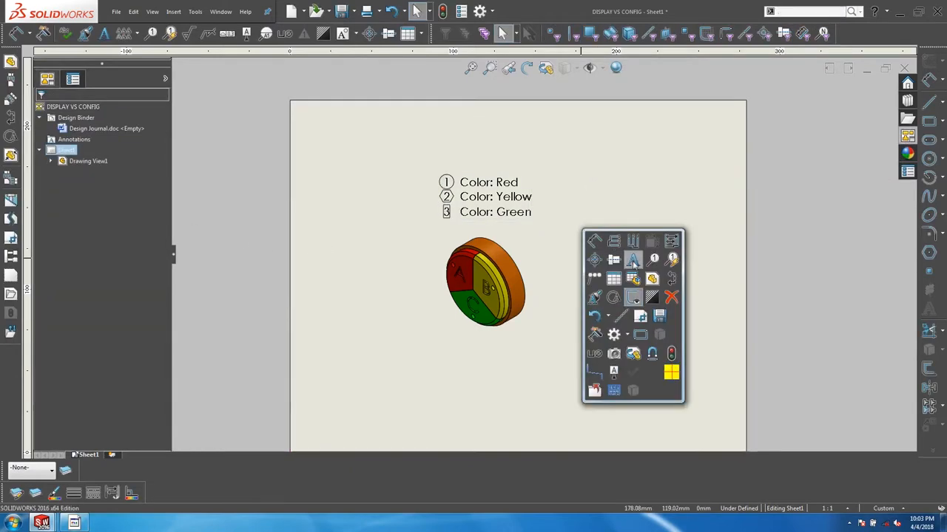
Place balloon 1 from the flag note bank on the red section of the part
{"action": "left_click", "coordinate": [653, 259]}
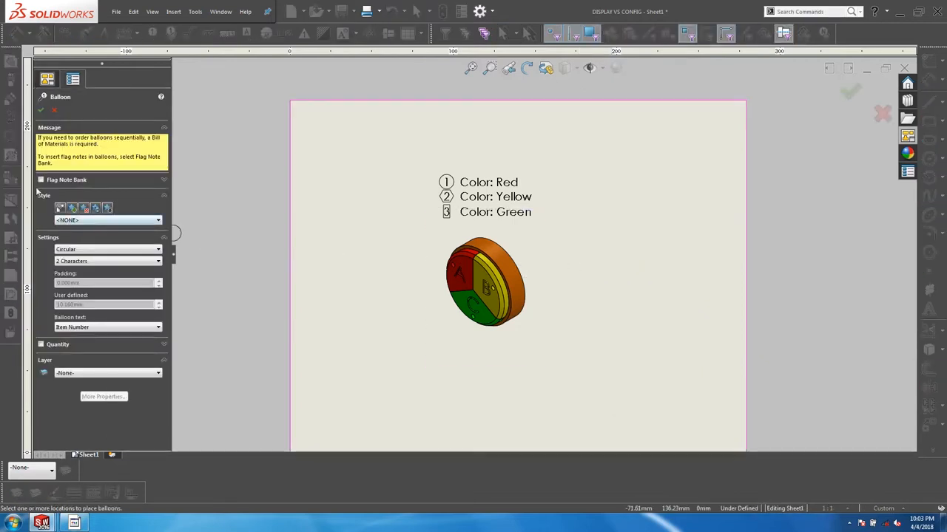
{"action": "left_click", "coordinate": [42, 180]}
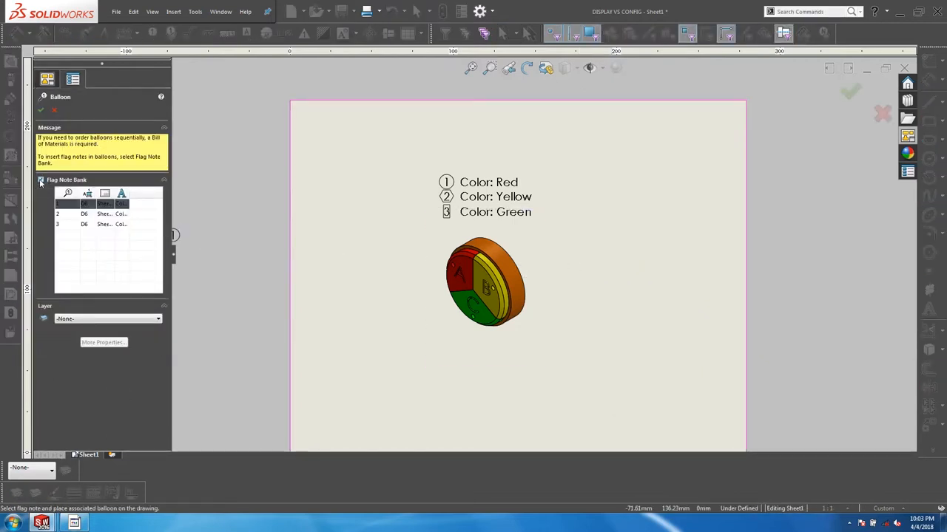
{"action": "left_click", "coordinate": [74, 204]}
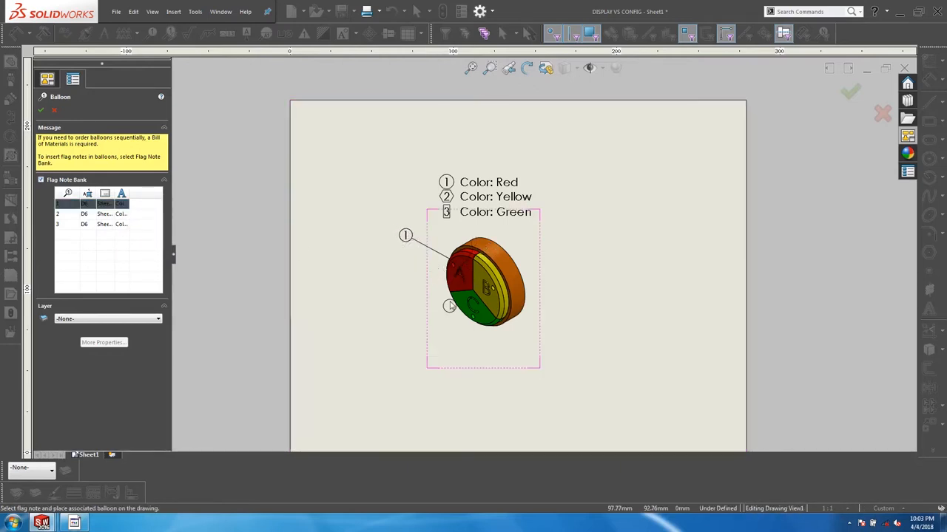
Attach balloons 2 and 3 to the yellow and green sections, then reopen the colour note
{"action": "left_click", "coordinate": [83, 213]}
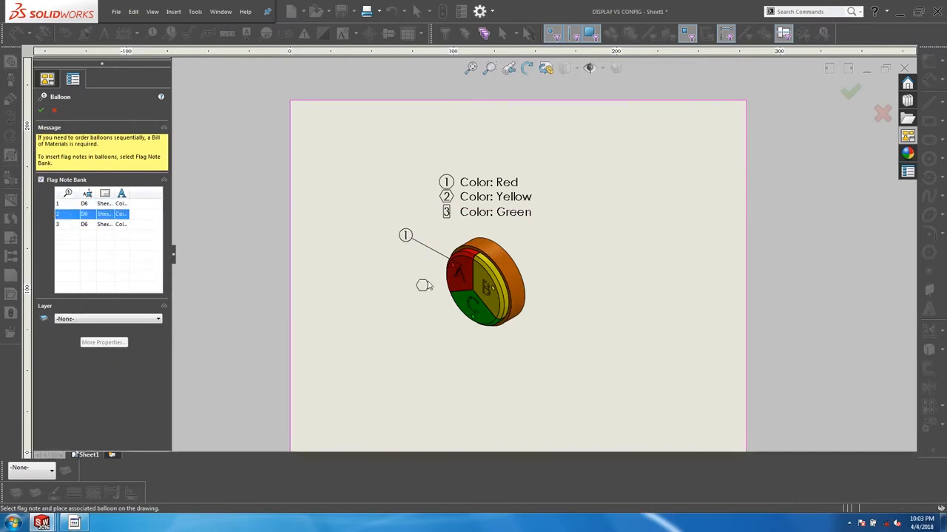
{"action": "left_click", "coordinate": [551, 255]}
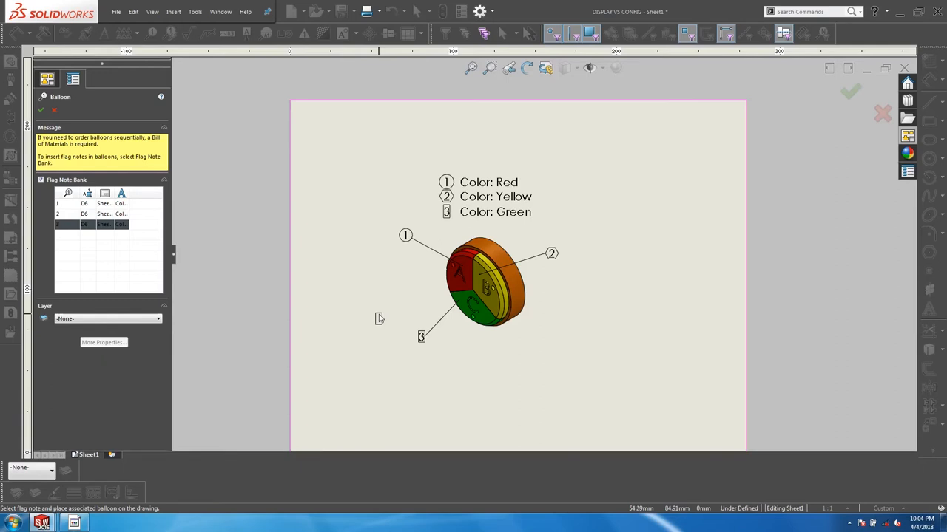
{"action": "mouse_move", "coordinate": [222, 240]}
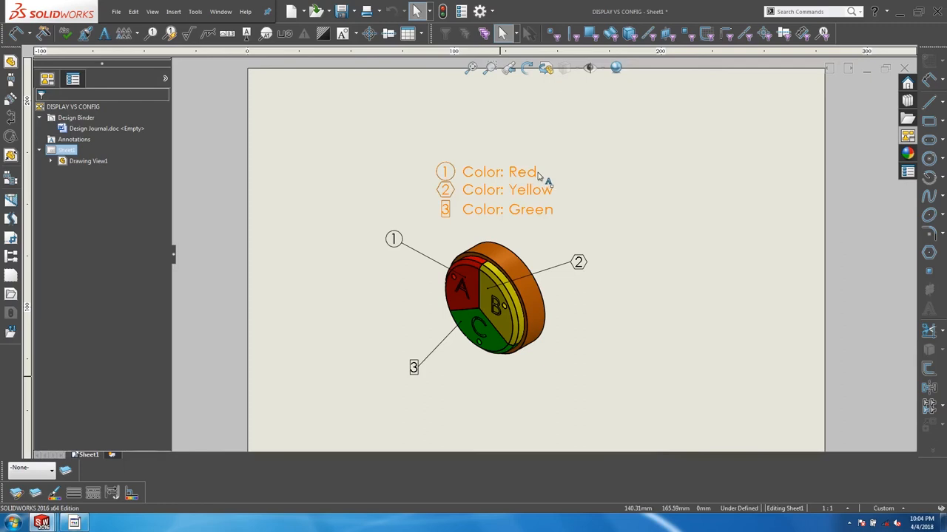
{"action": "double_click", "coordinate": [500, 190]}
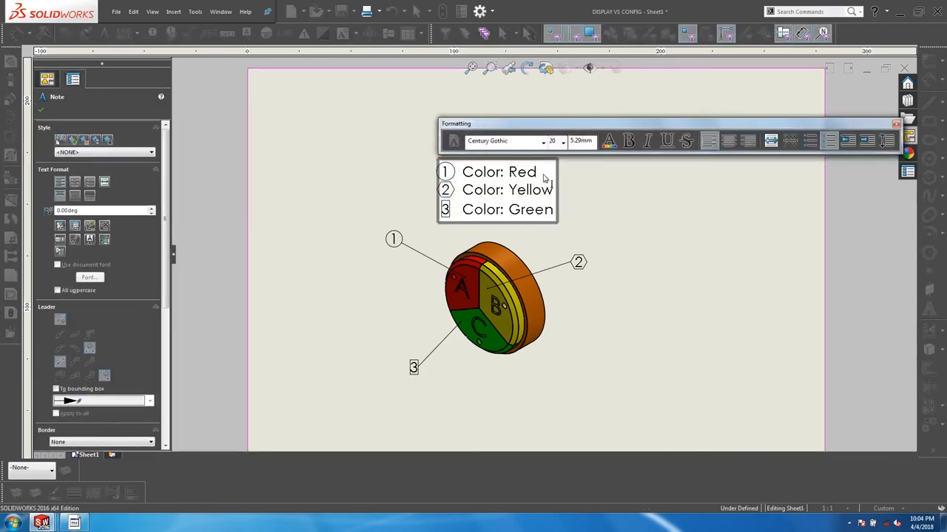